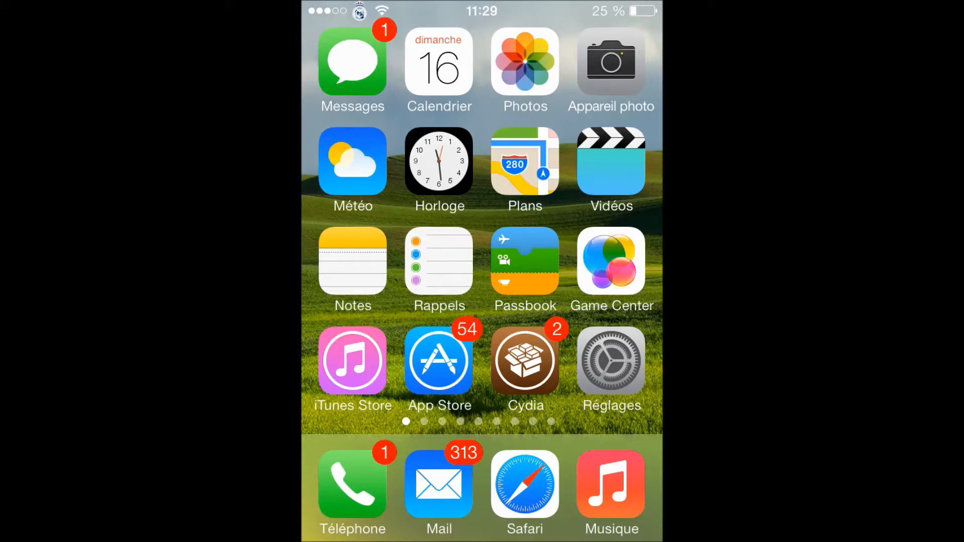
# - Scroll through Réglages, return to the Home Screen, and launch Cydia until it shows Chargement…
pyautogui.click(611, 362)
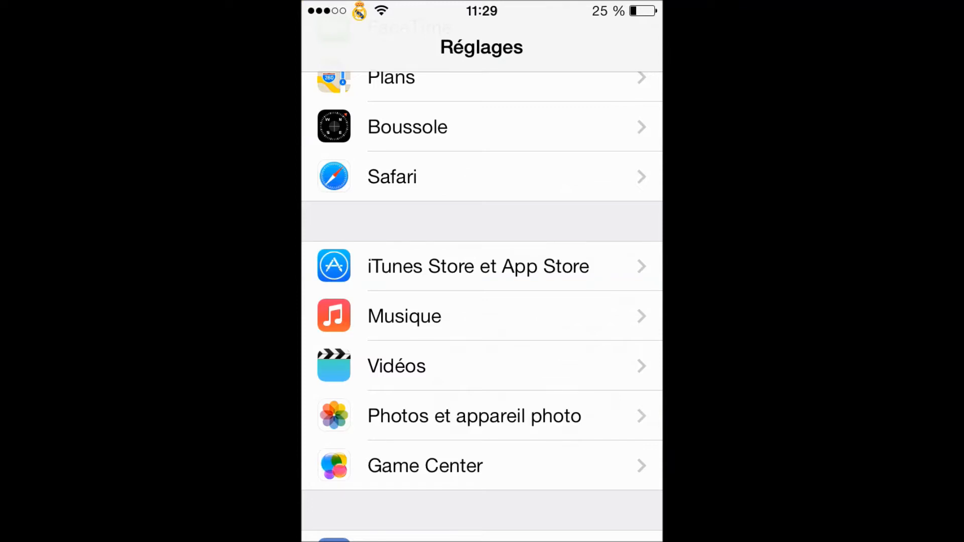
pyautogui.scroll(-3)
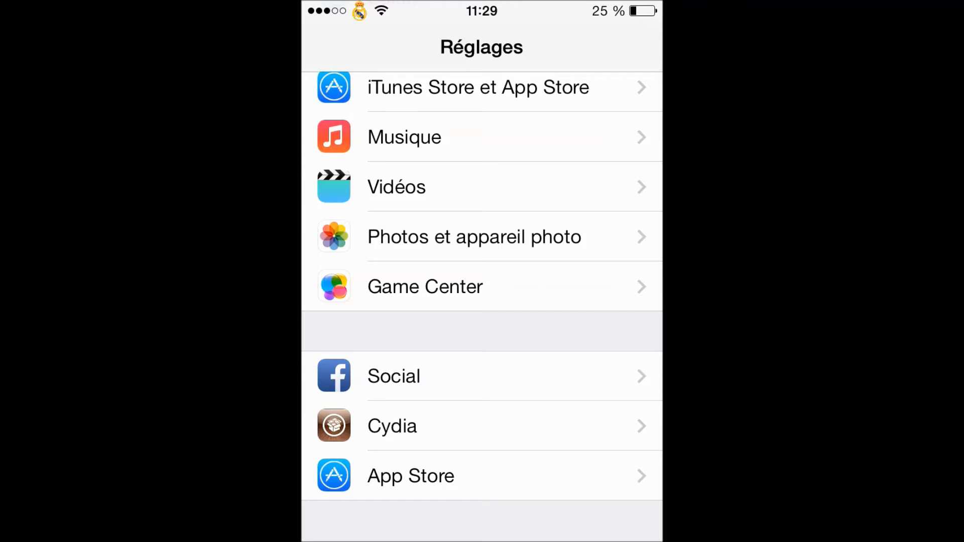
pyautogui.press('home')
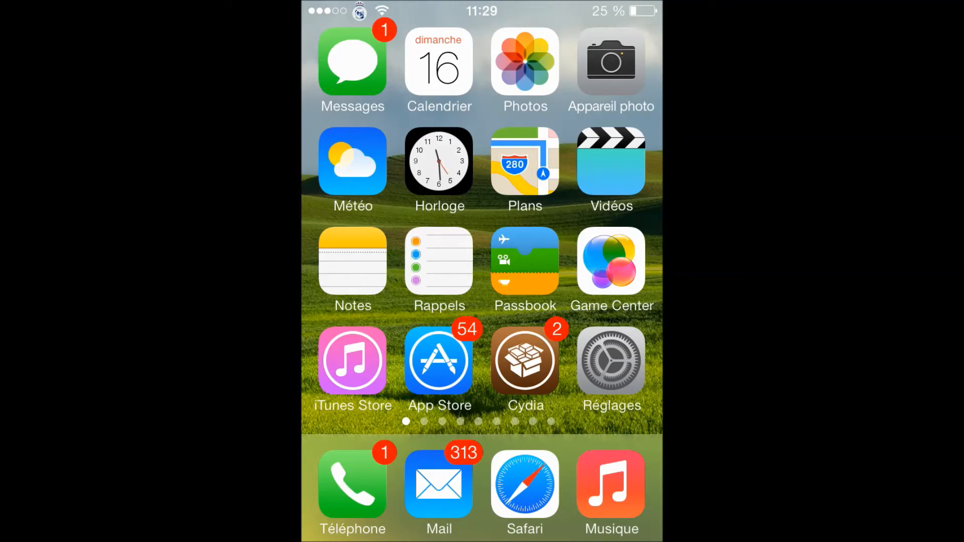
pyautogui.click(526, 361)
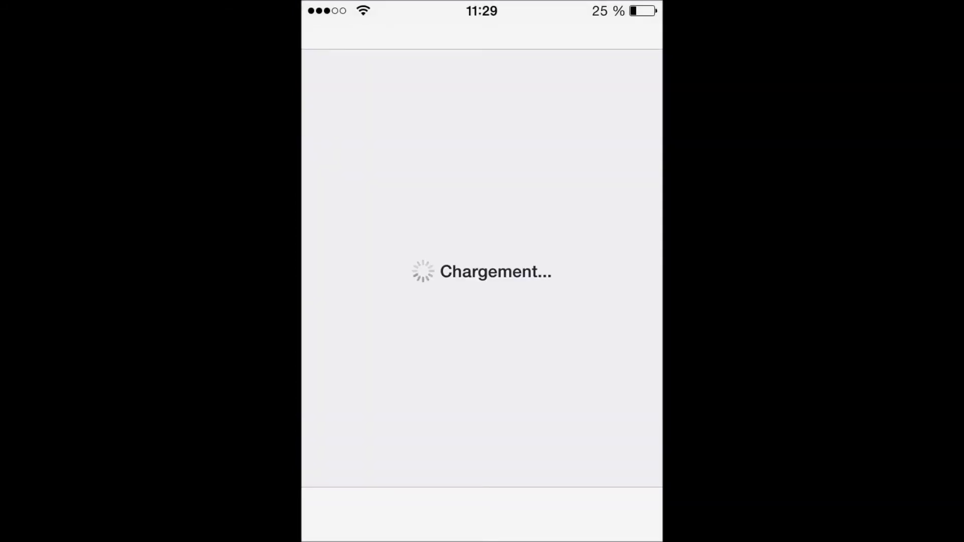